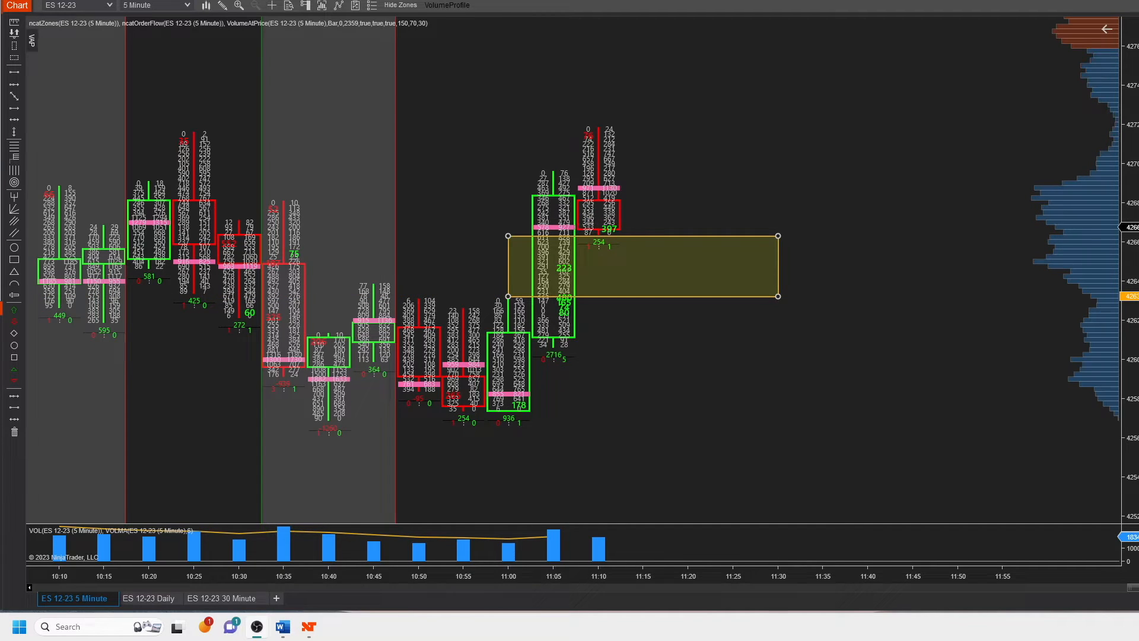
mouse_move(791, 450)
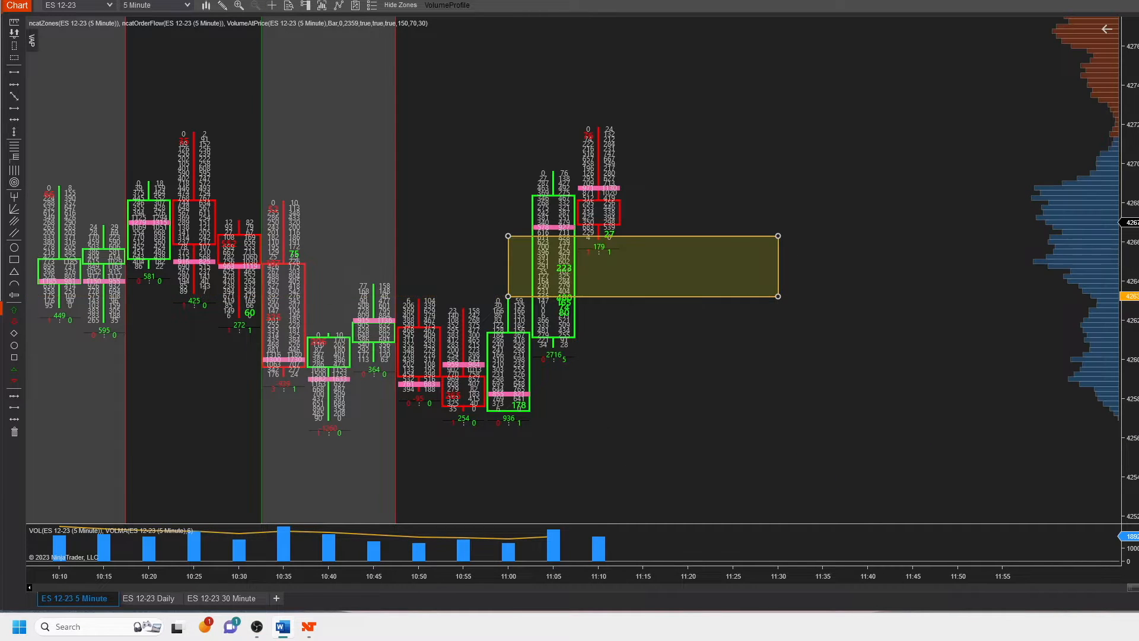
Place a 2-contract buy limit order below the yellow zone via the chart's right-click menu
right_click(606, 402)
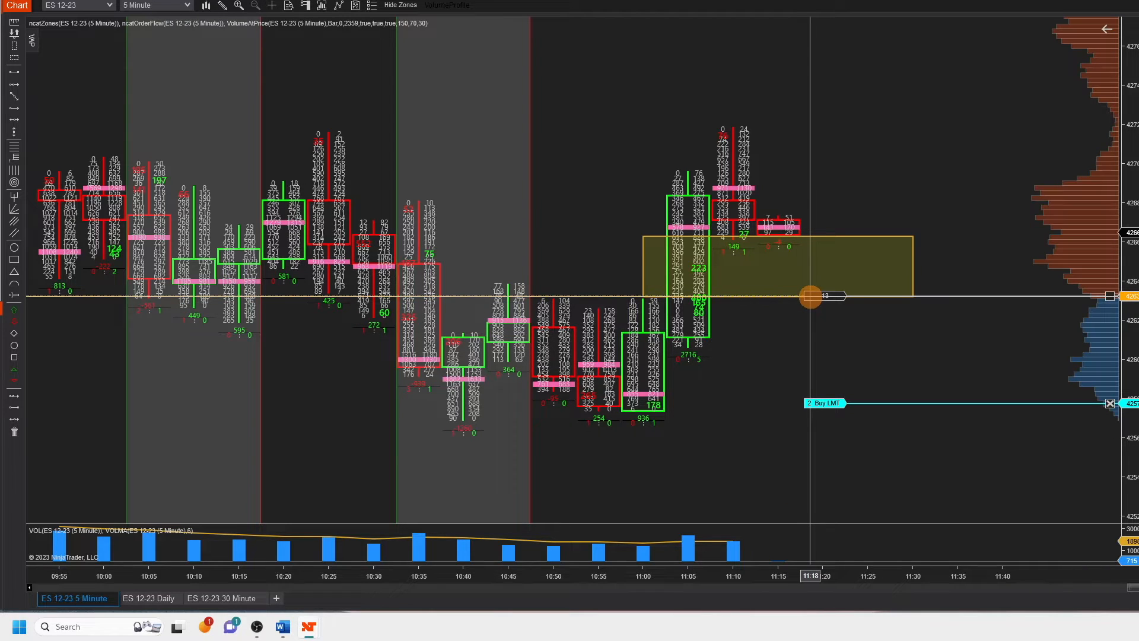
mouse_move(789, 260)
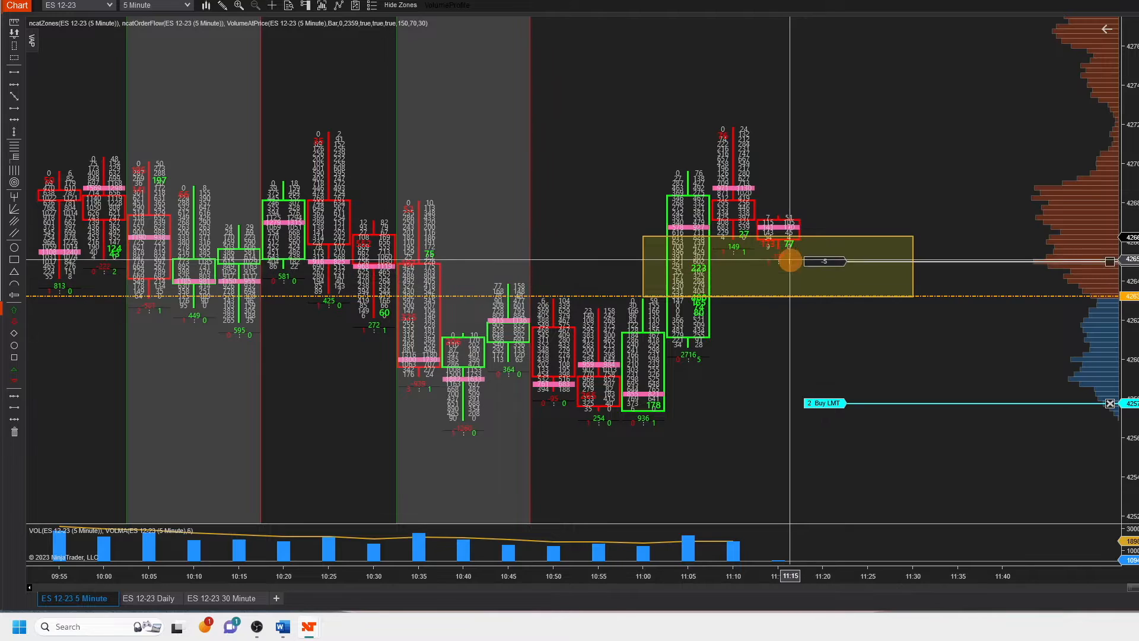
mouse_move(813, 296)
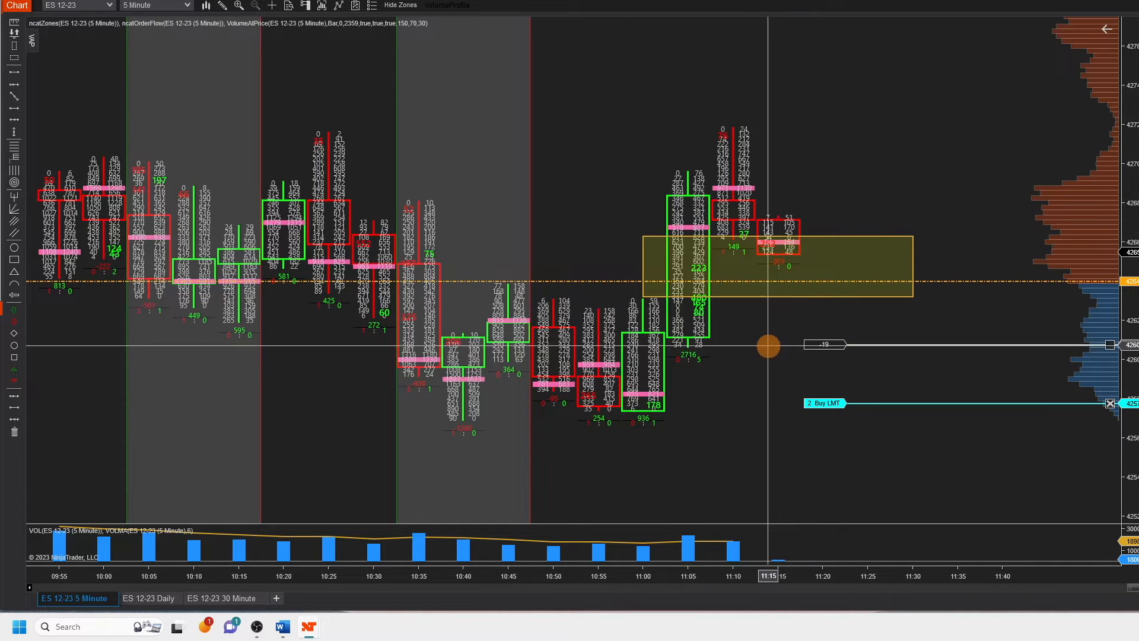
mouse_move(794, 315)
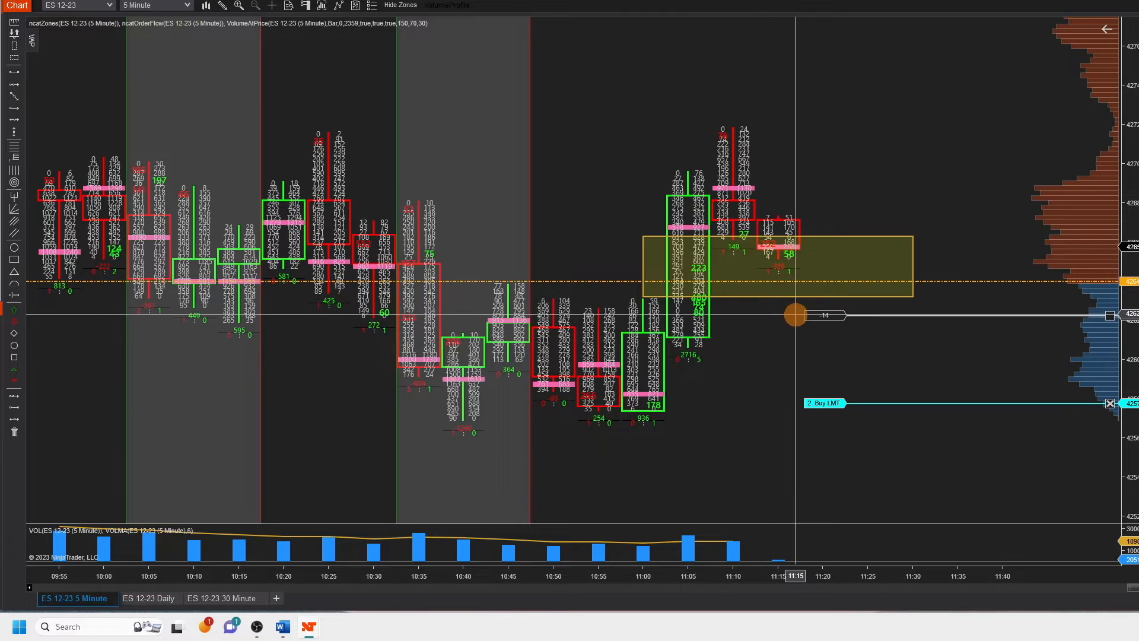
mouse_move(790, 300)
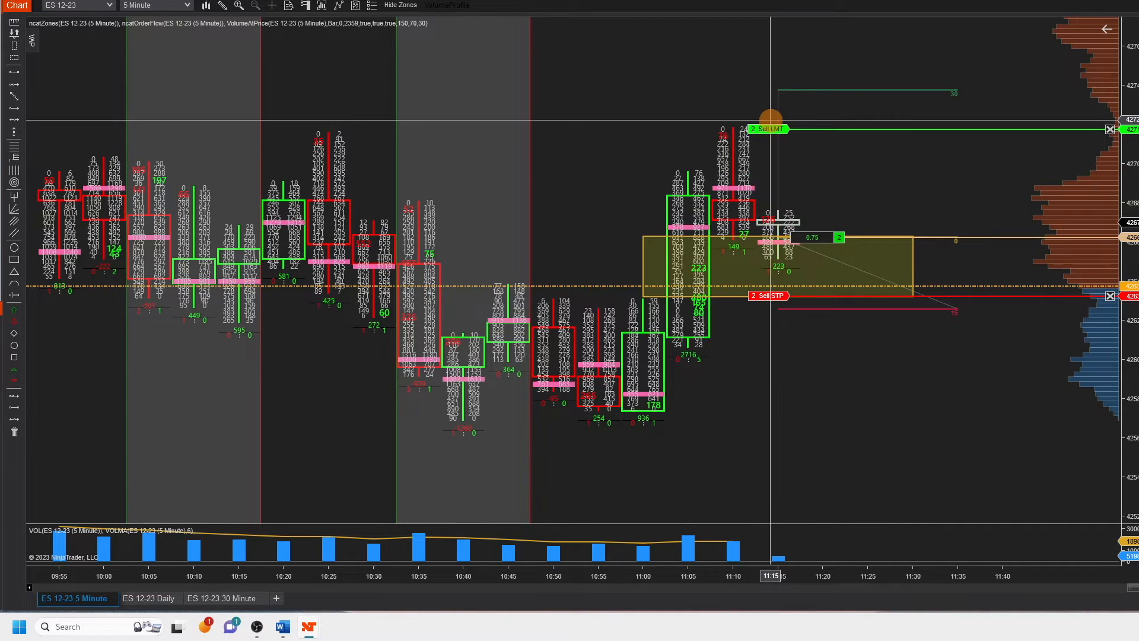
mouse_move(877, 257)
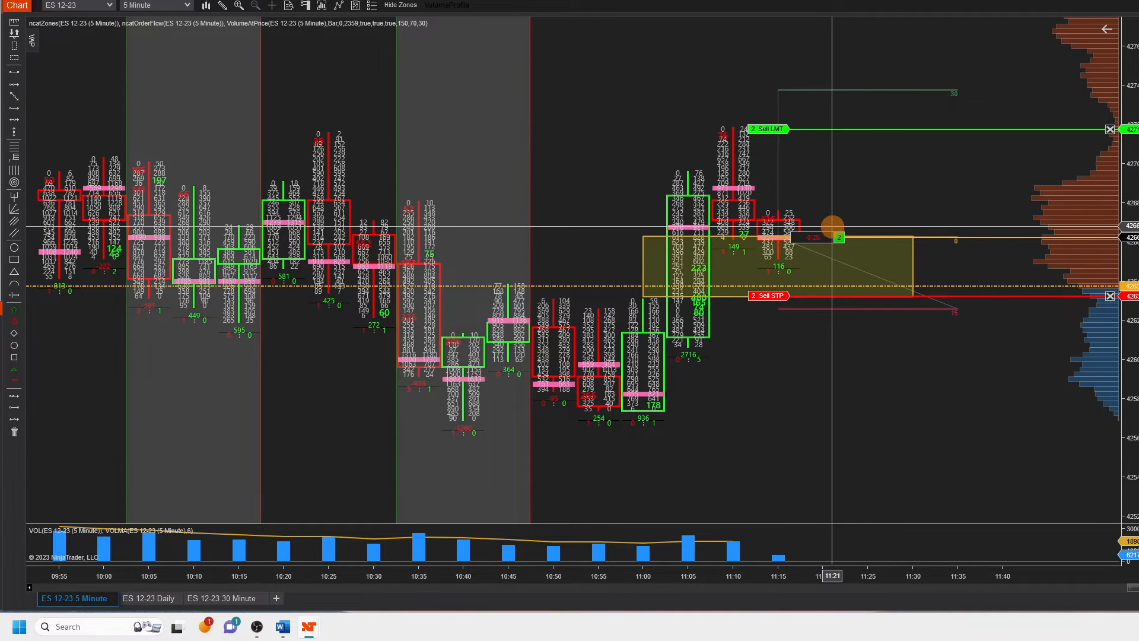
mouse_move(868, 110)
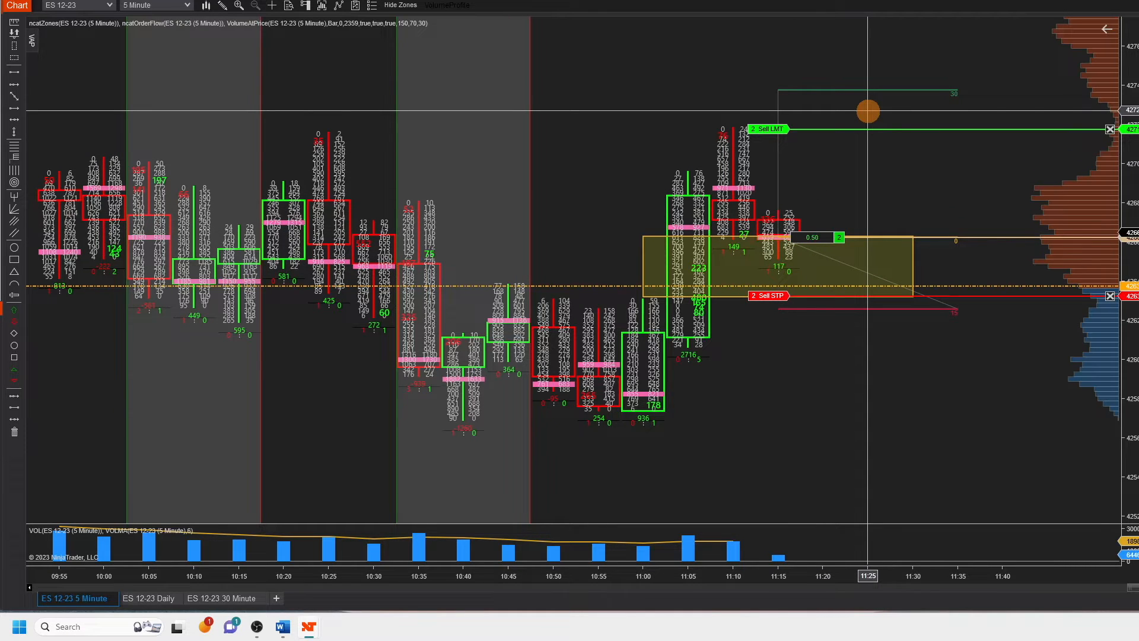
mouse_move(773, 309)
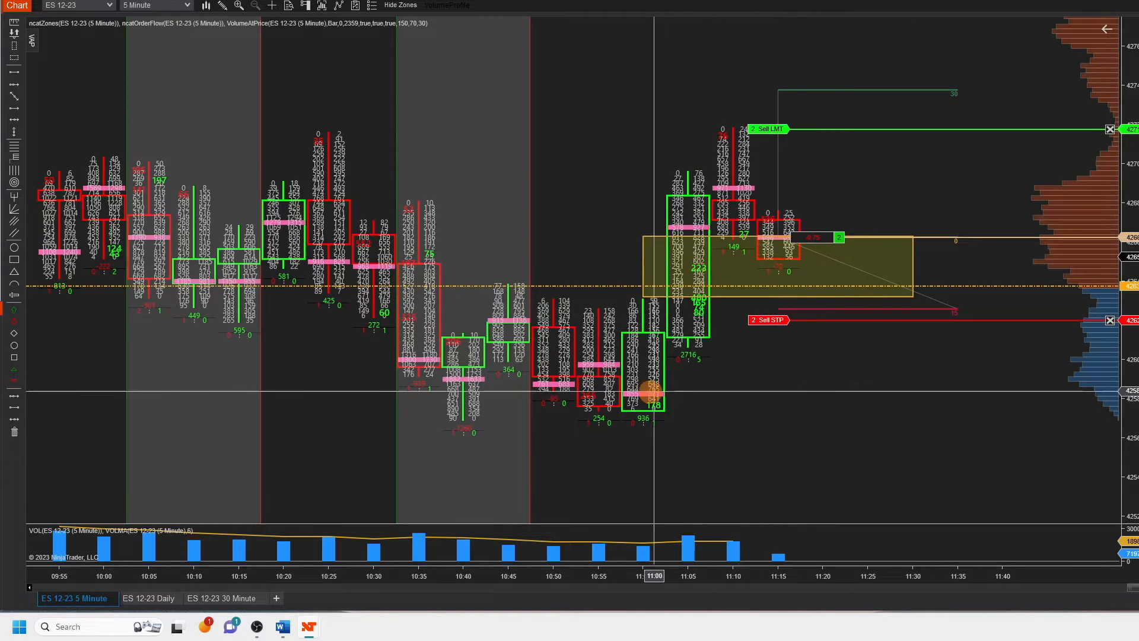
mouse_move(819, 284)
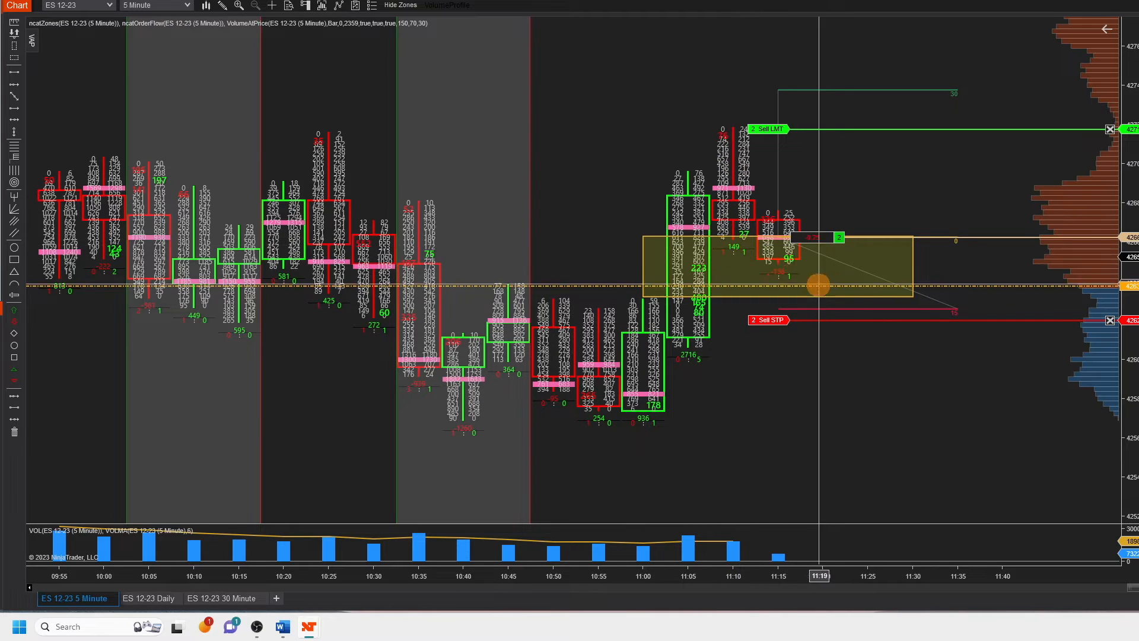
mouse_move(886, 200)
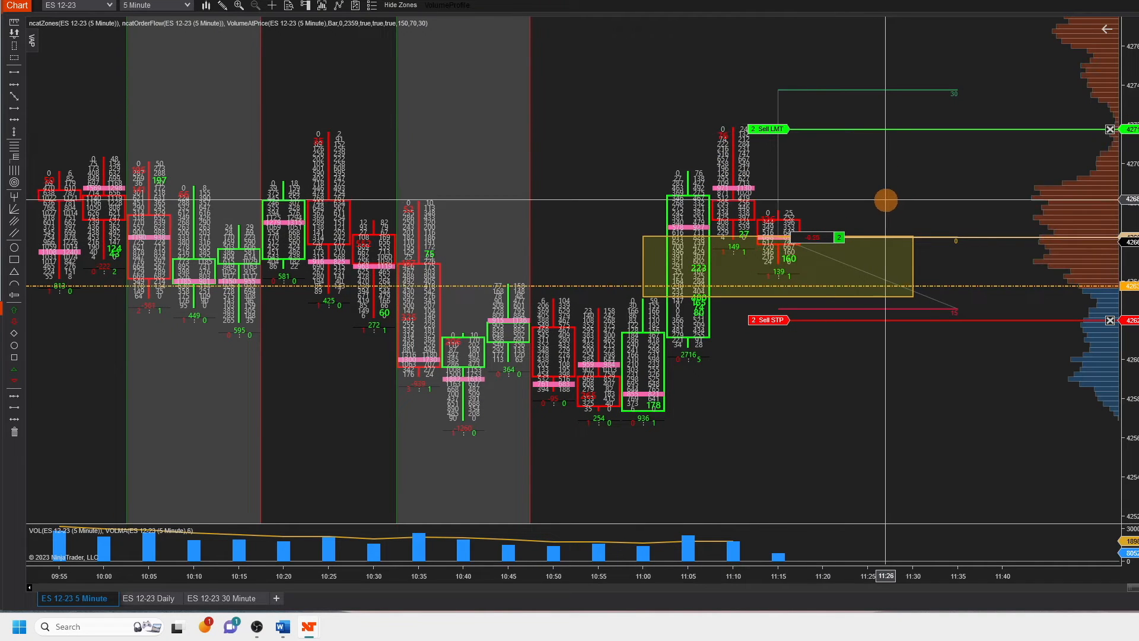
mouse_move(932, 292)
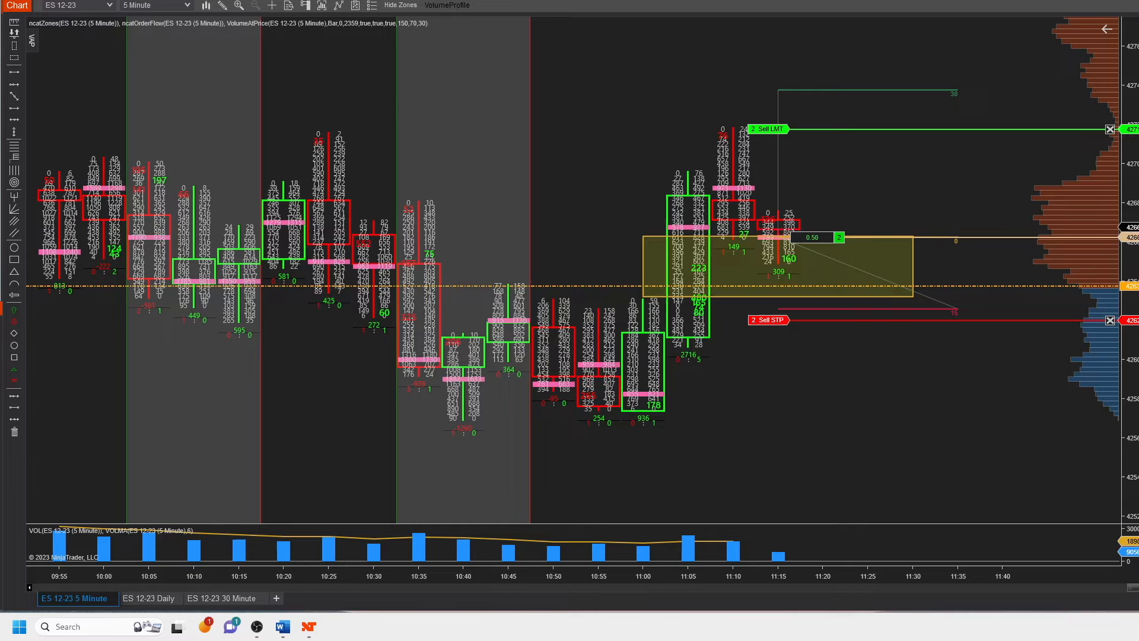
mouse_move(831, 211)
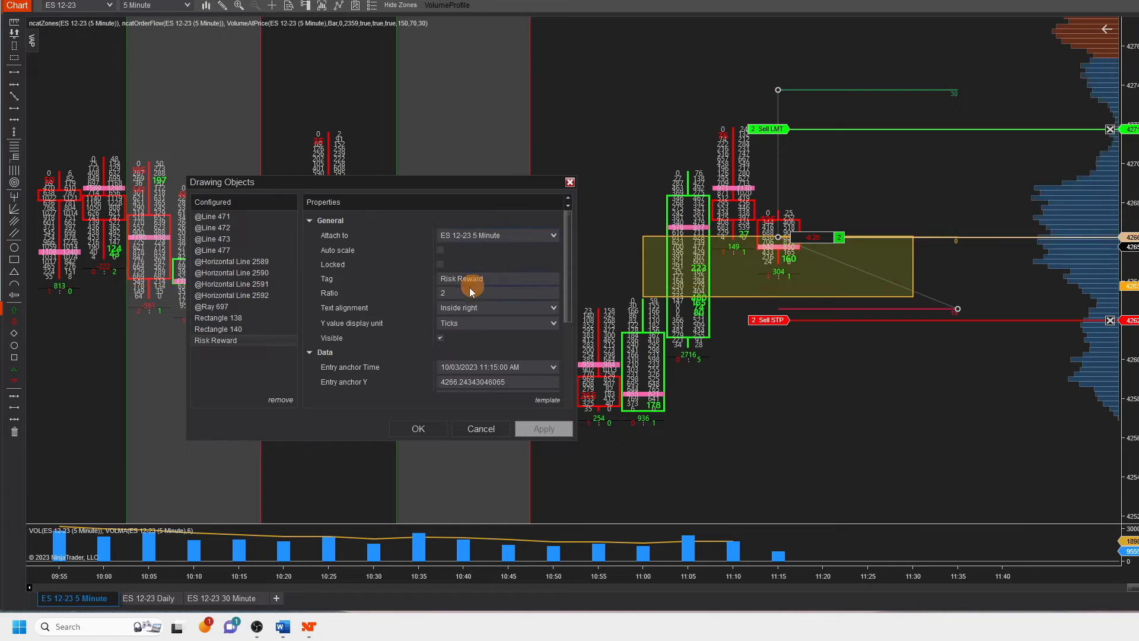
Change the Risk Reward drawing's Ratio from 2 to 1.5 and apply it
click(498, 293)
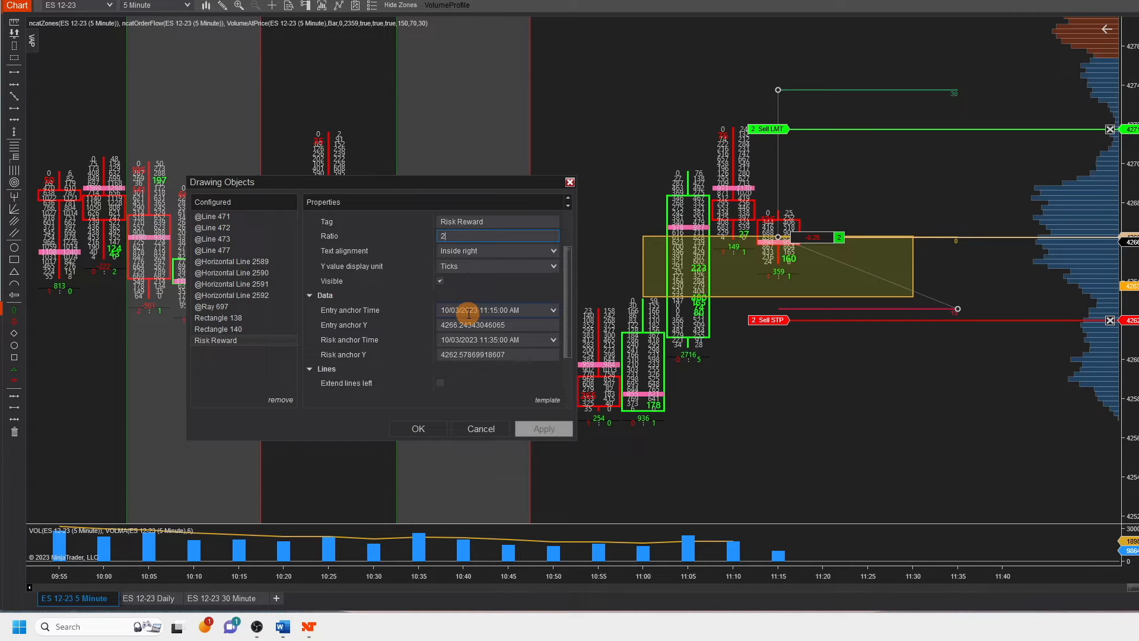
scroll(up, 3)
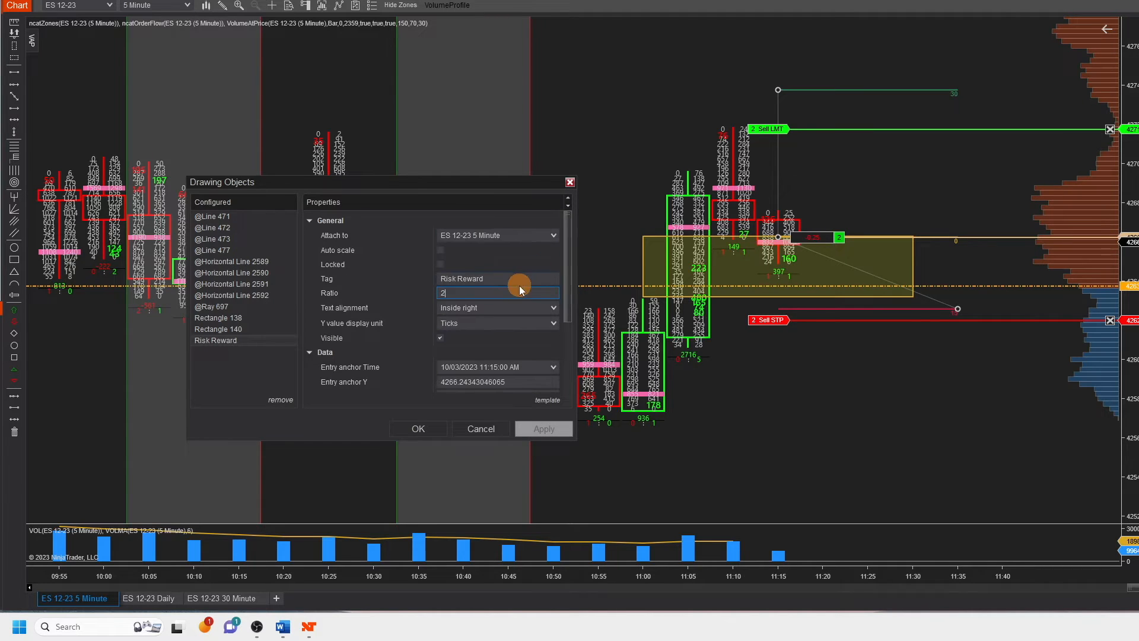
click(543, 428)
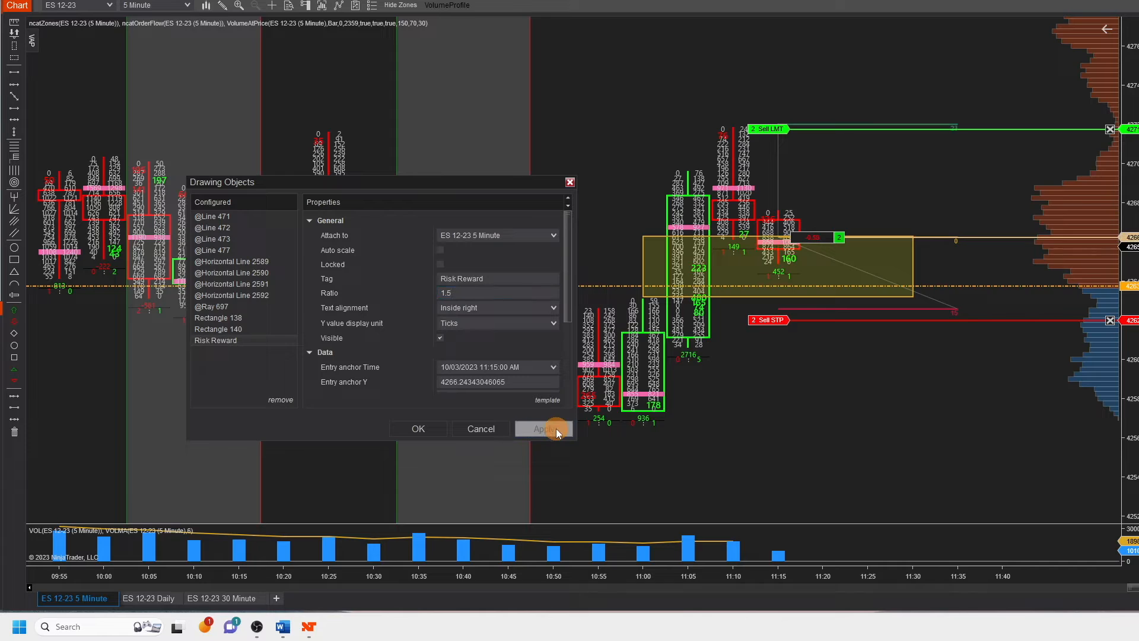
click(544, 429)
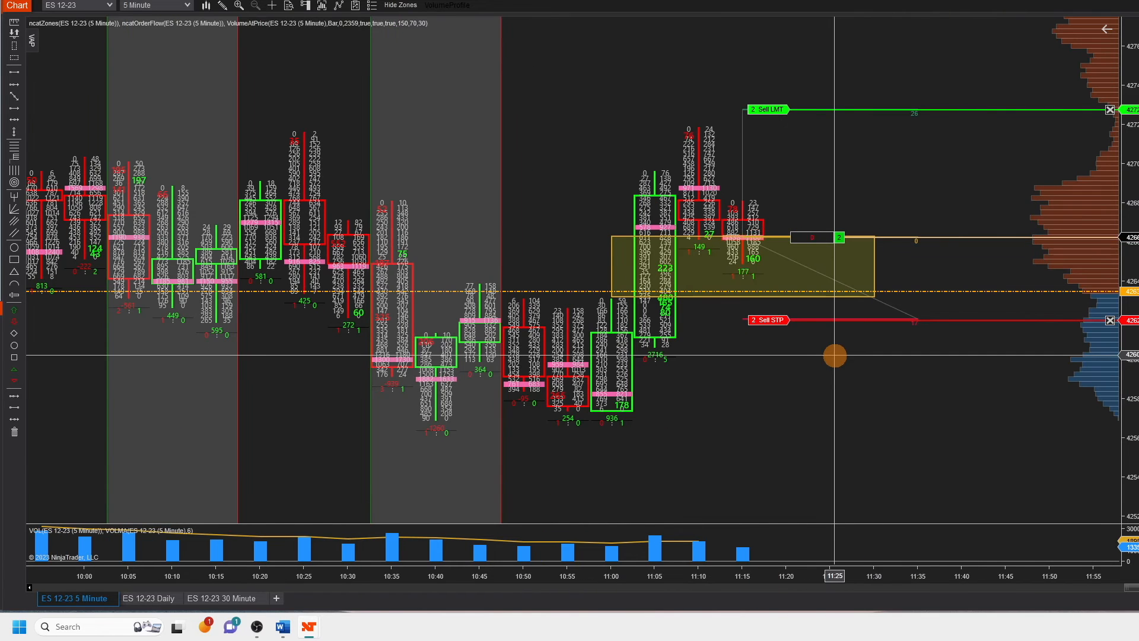
mouse_move(1027, 374)
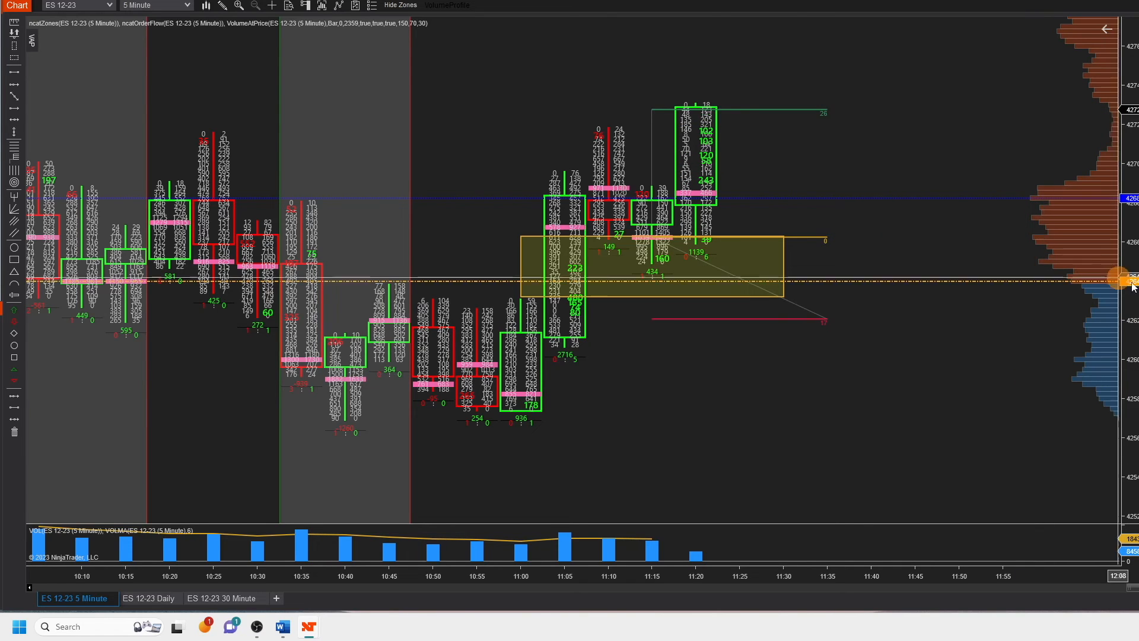
mouse_move(939, 159)
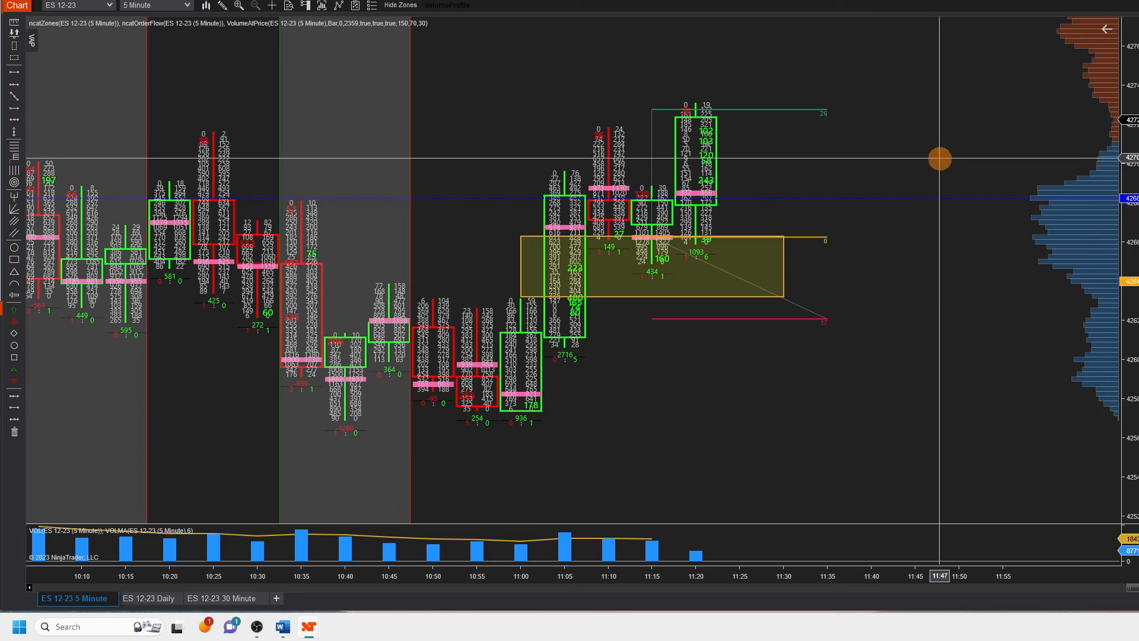
mouse_move(550, 123)
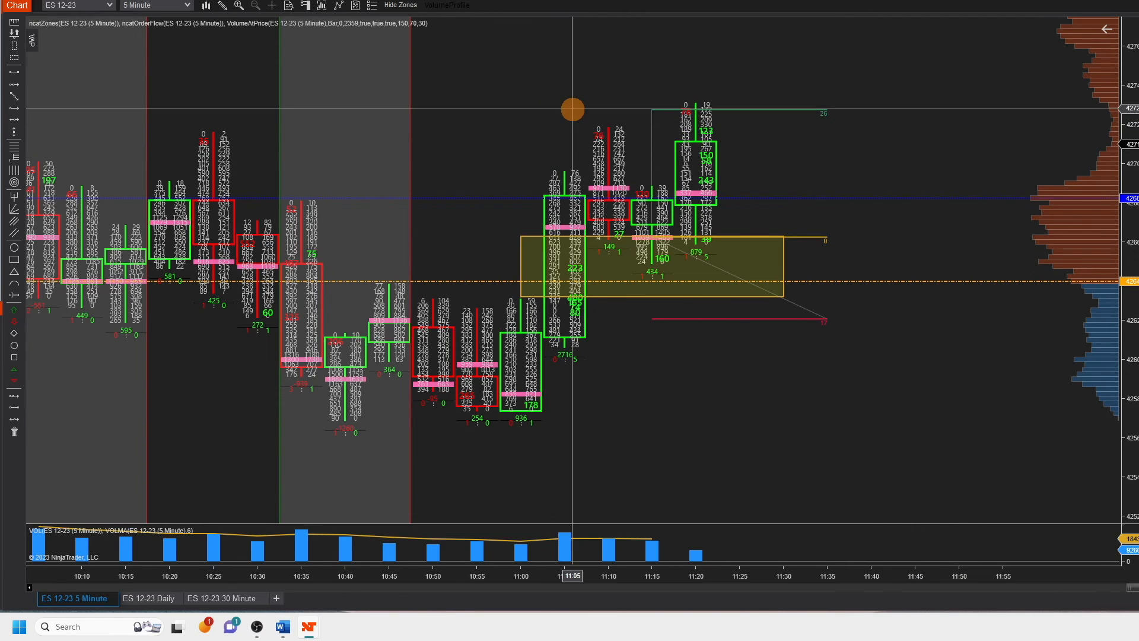
mouse_move(515, 129)
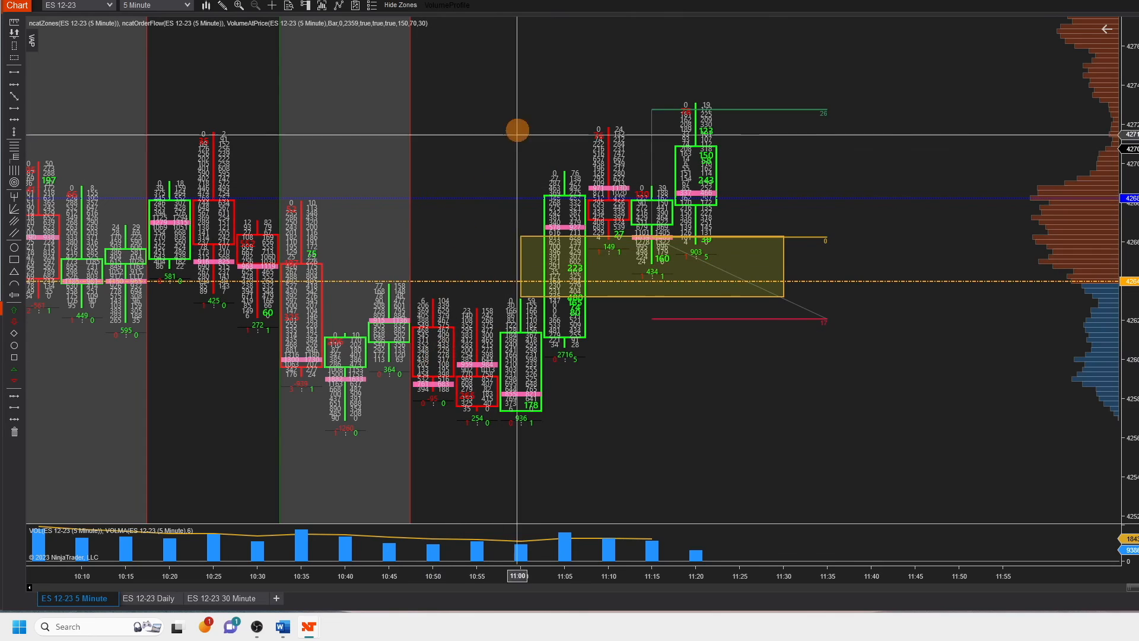
mouse_move(22, 280)
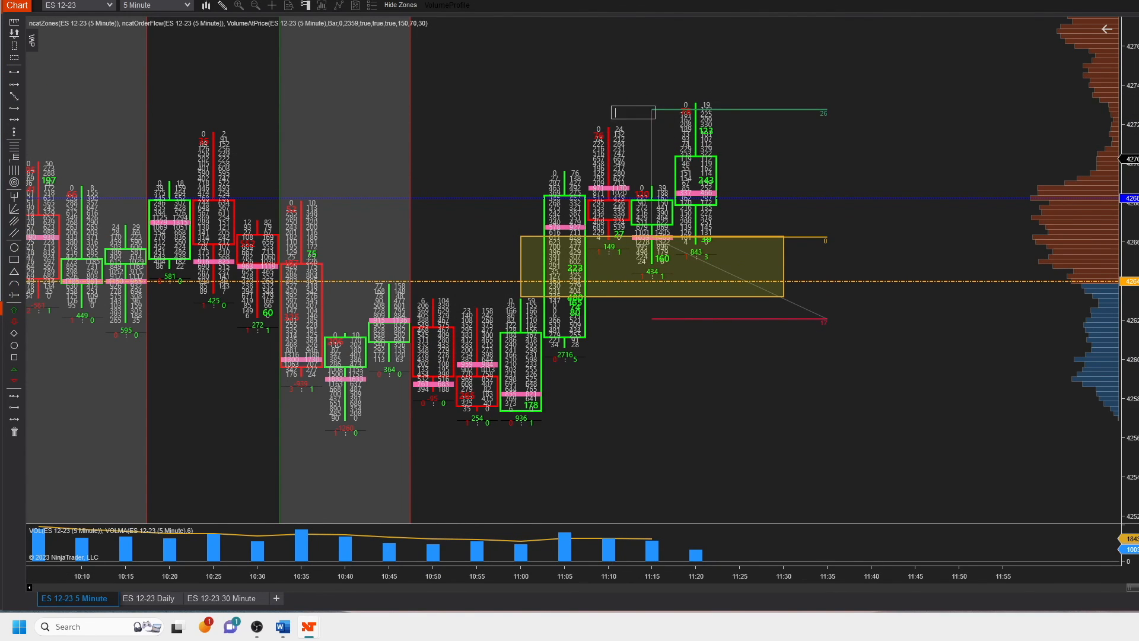
mouse_move(1051, 210)
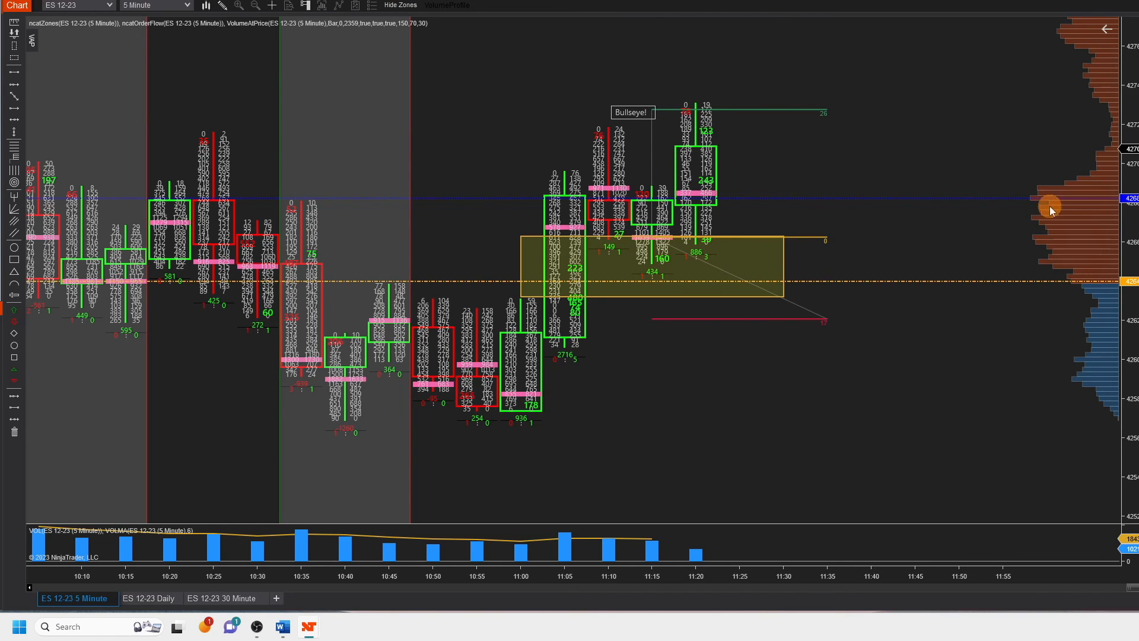